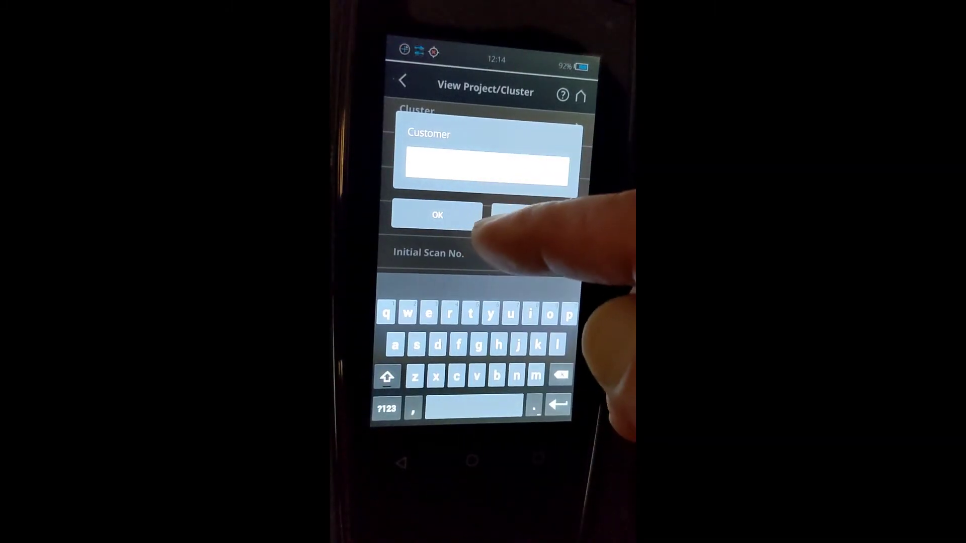
Enter the customer name for the scan project via the Customer field.
{"action": "left_click", "coordinate": [437, 215]}
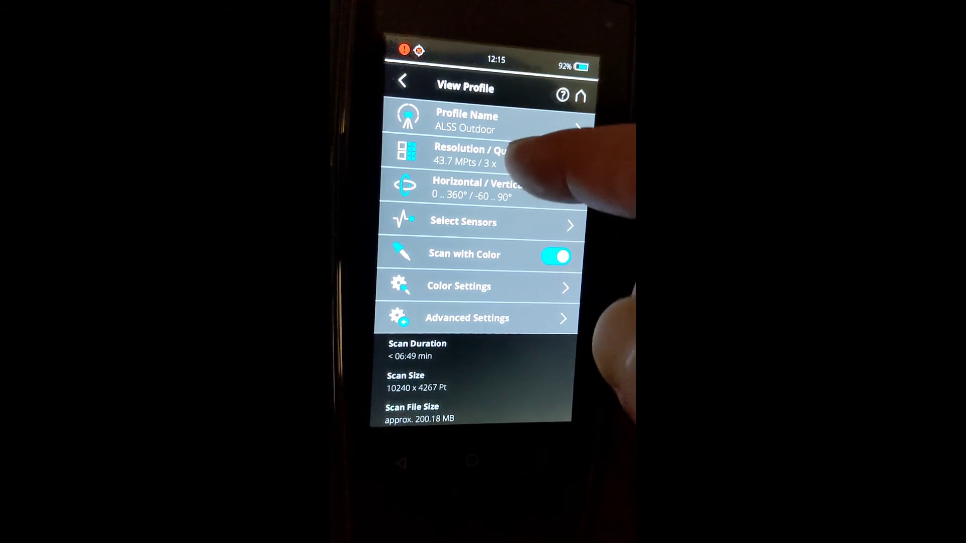
View the ALSS Outdoor Resolution / Quality page showing 1/4 resolution at 3x quality.
{"action": "left_click", "coordinate": [468, 154]}
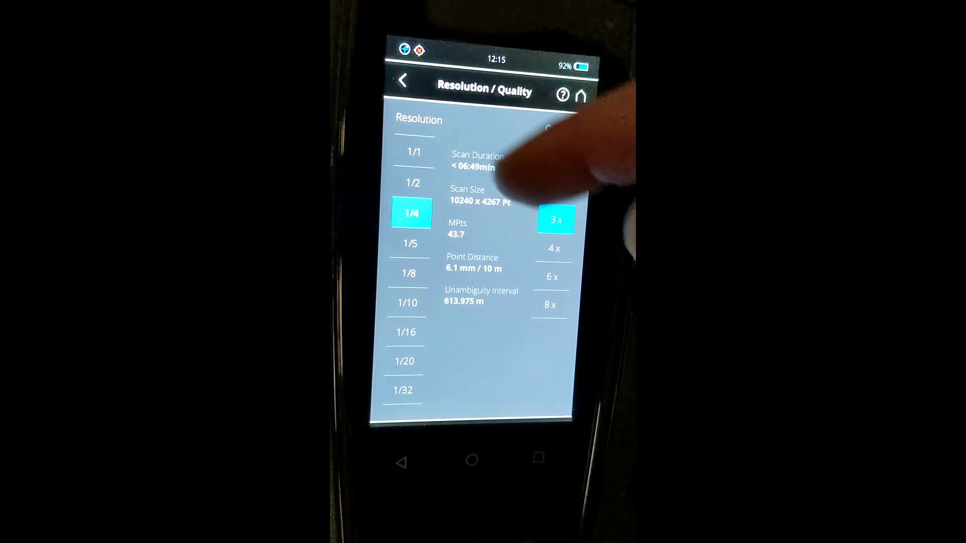
Select the ALSS Indoor profile and show its settings: 10.9 MPts at 3x, under 04:08 min.
{"action": "left_click", "coordinate": [402, 80]}
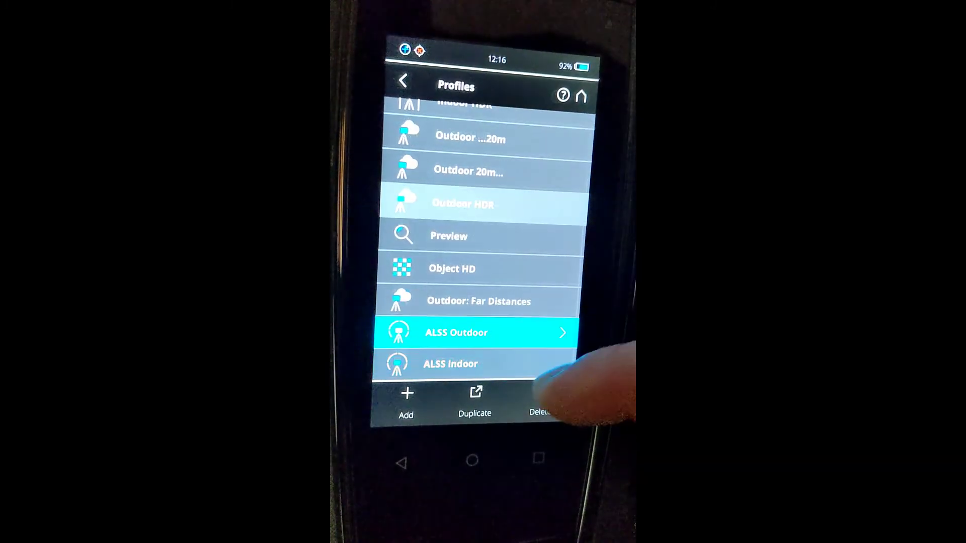
{"action": "left_click", "coordinate": [470, 363]}
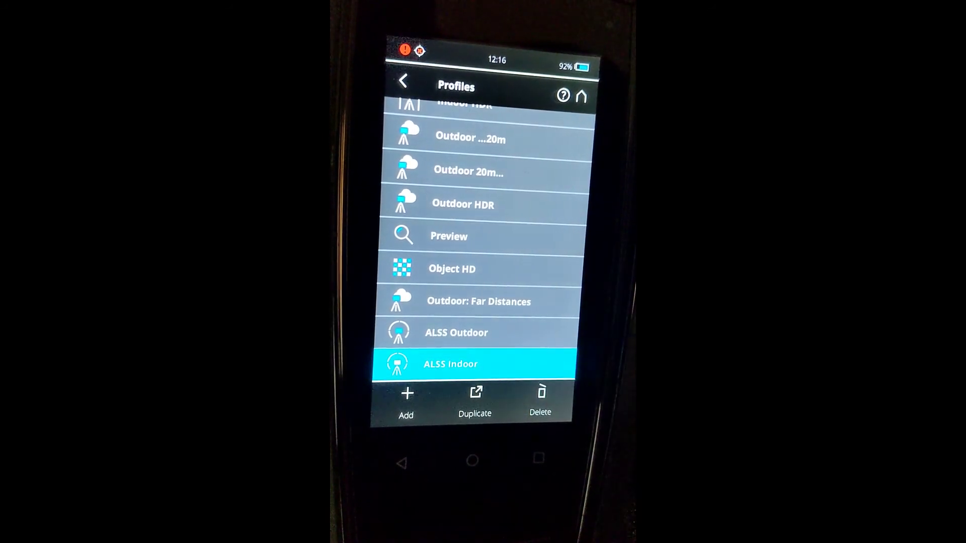
{"action": "left_click", "coordinate": [453, 363]}
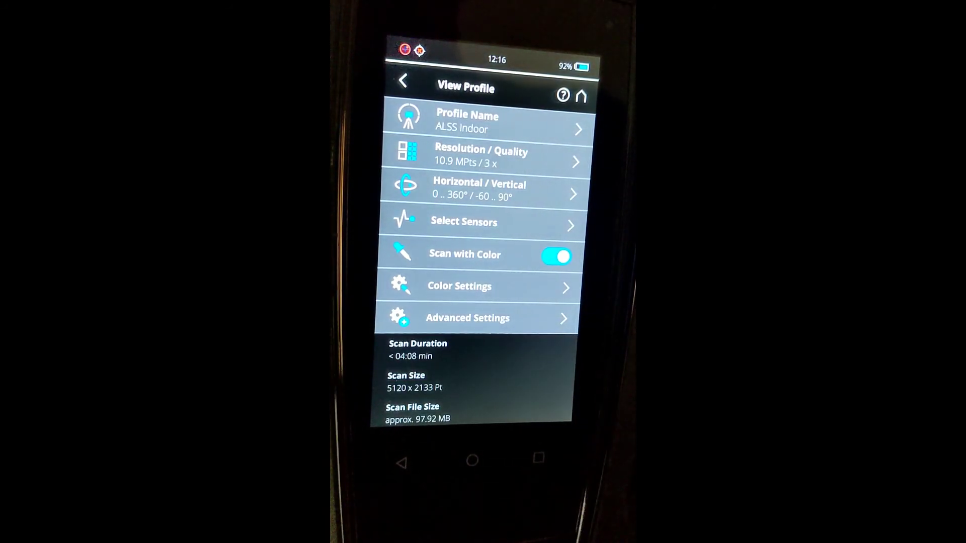